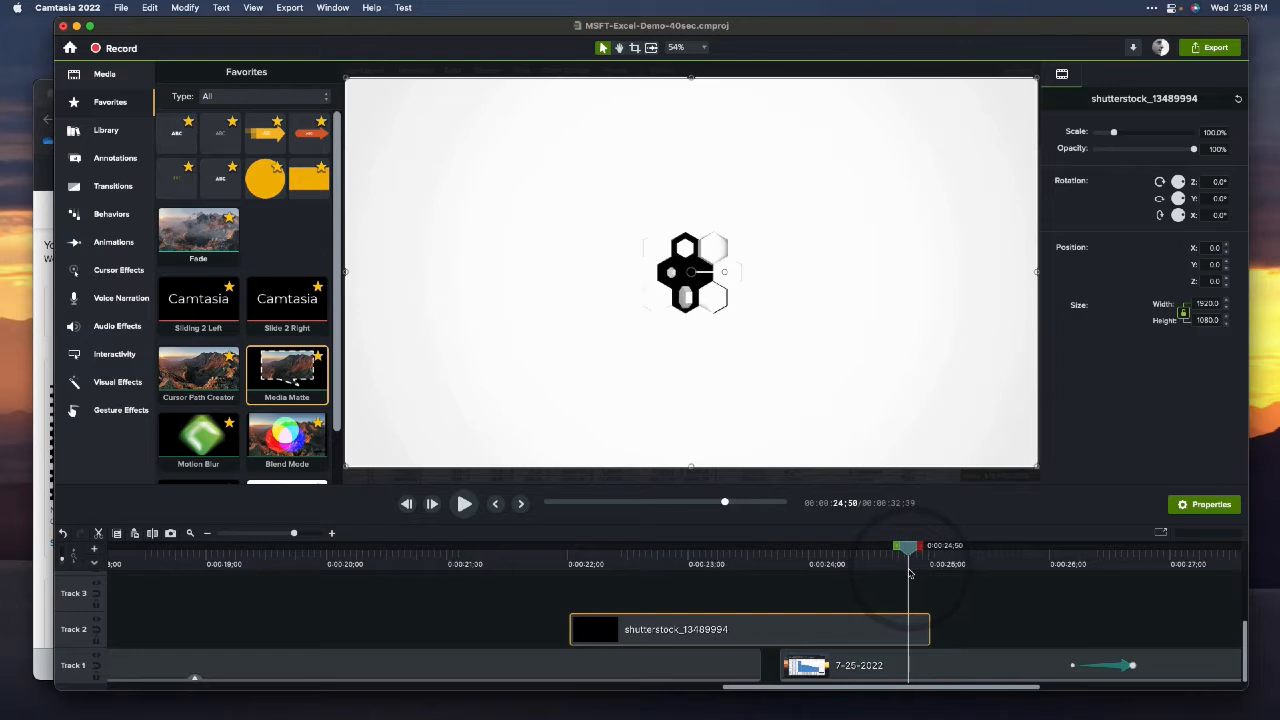
# Select the hexagon stock clip on Track 2 and show its Visual Effects library.
pyautogui.moveTo(908, 548); pyautogui.dragTo(896, 548)
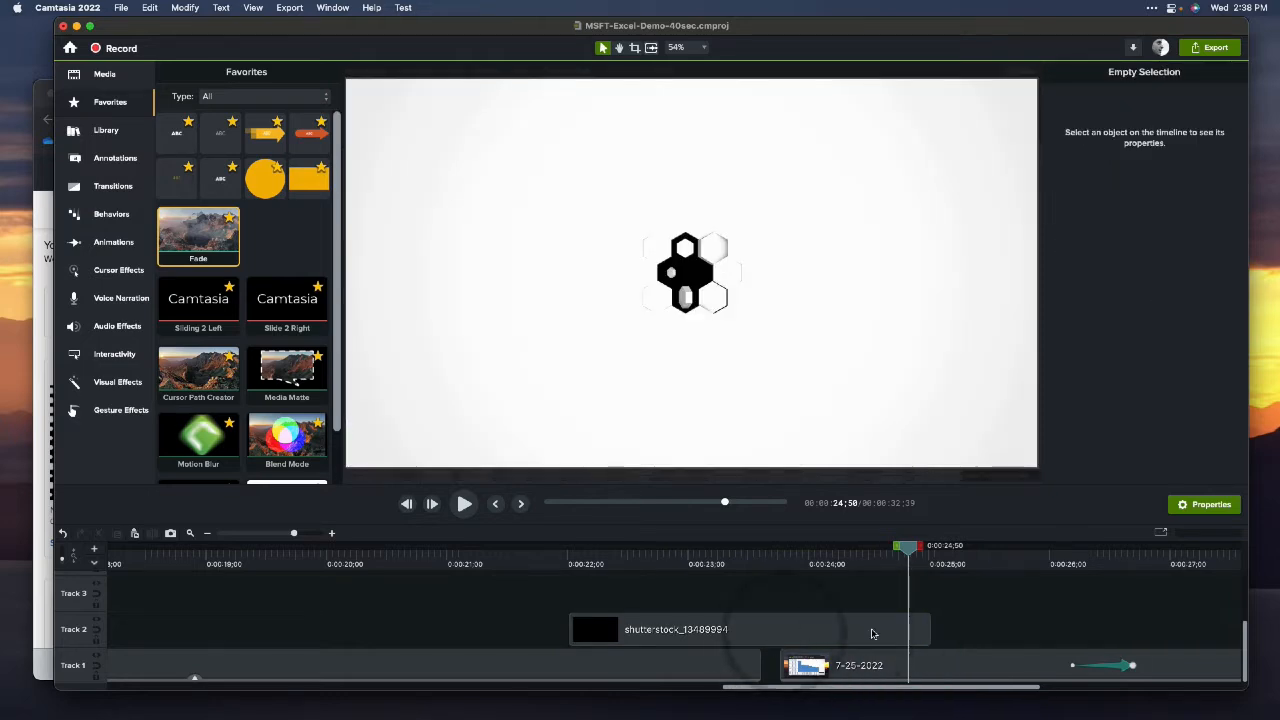
pyautogui.click(676, 628)
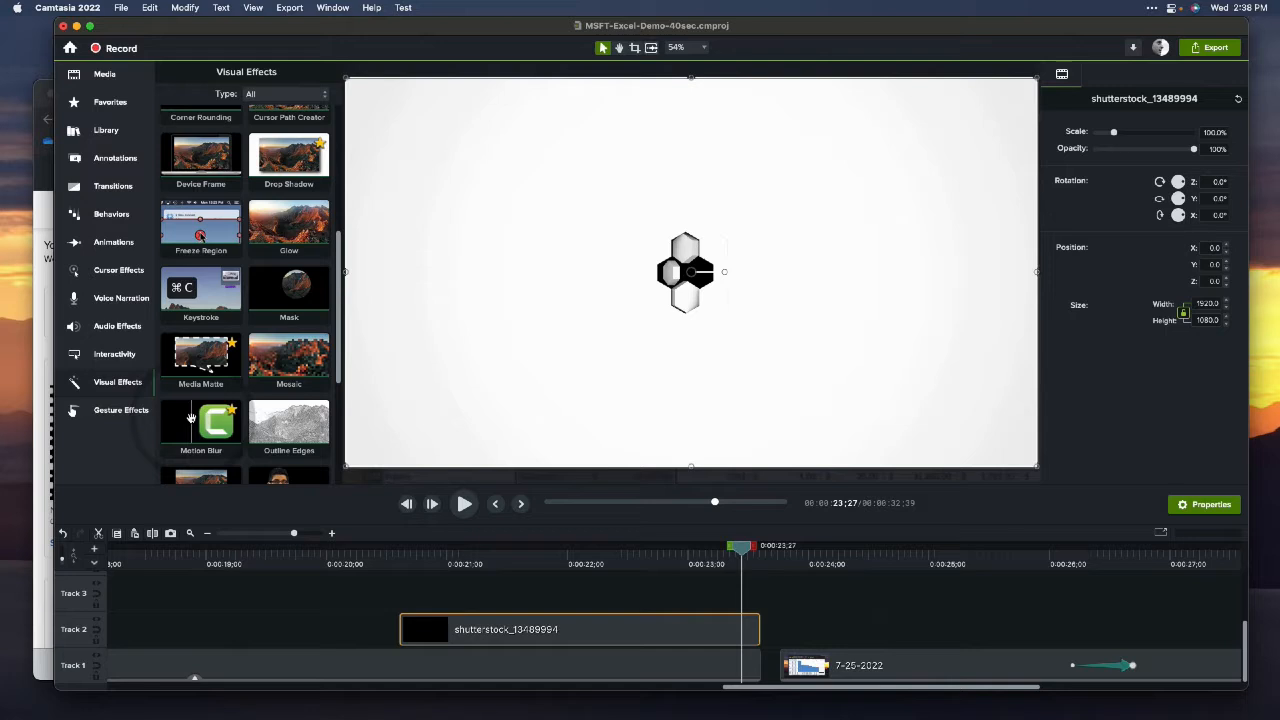
# Apply Media Matte to the hexagon clip, trying Alpha, Luminosity and Luminosity Invert modes.
pyautogui.click(110, 100)
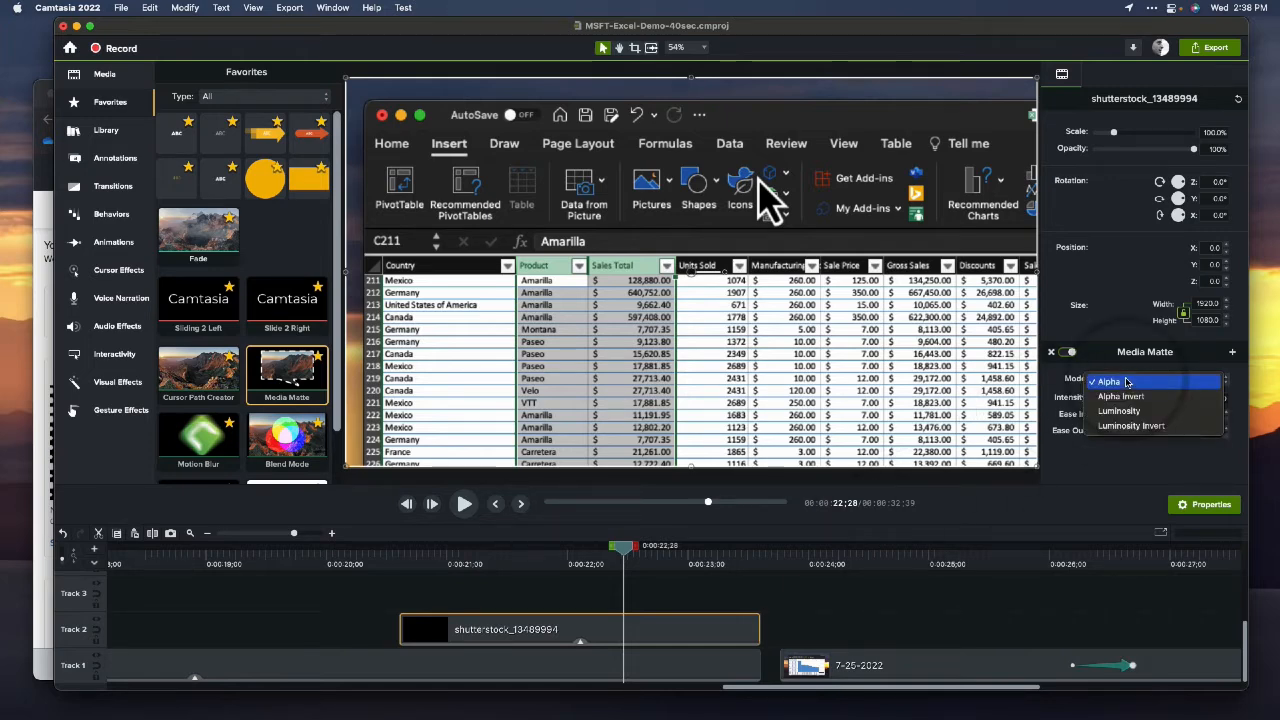
pyautogui.click(1130, 424)
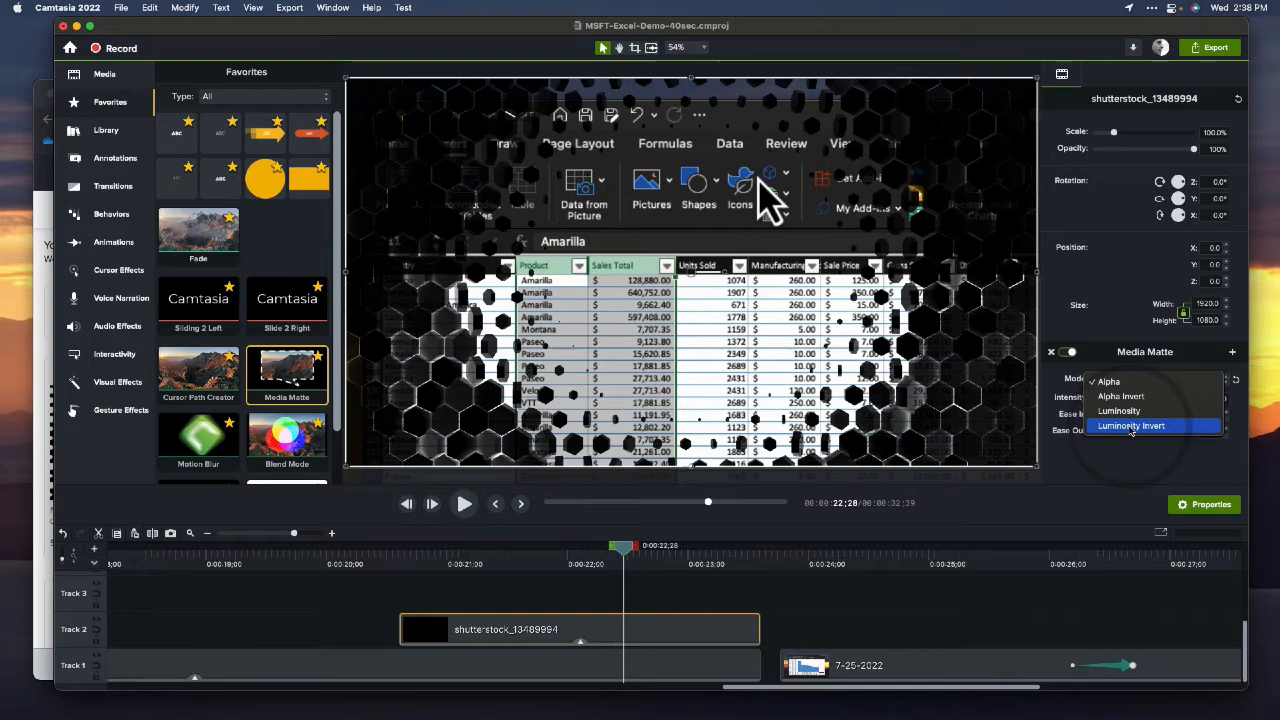
pyautogui.click(1120, 412)
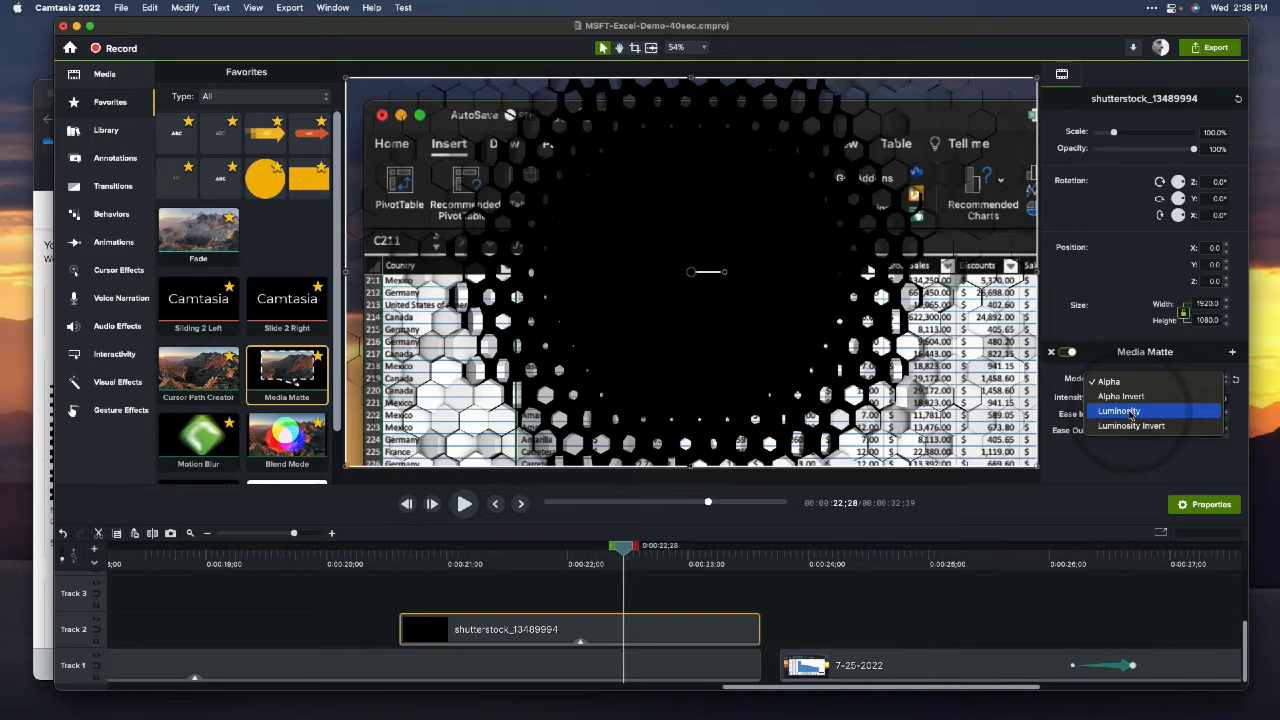
pyautogui.click(1120, 412)
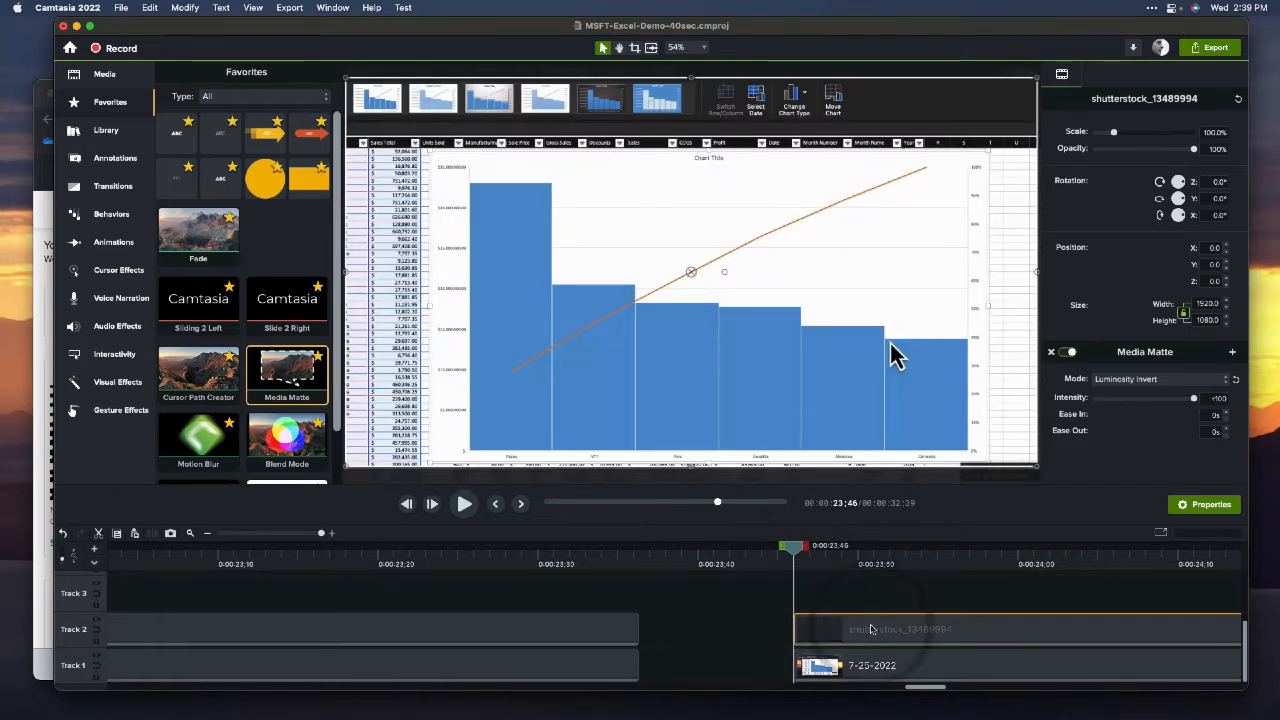
# Place a hexagon matte clip above the chart scene's start and choose its Media Matte mode.
pyautogui.moveTo(792, 544); pyautogui.dragTo(968, 544)
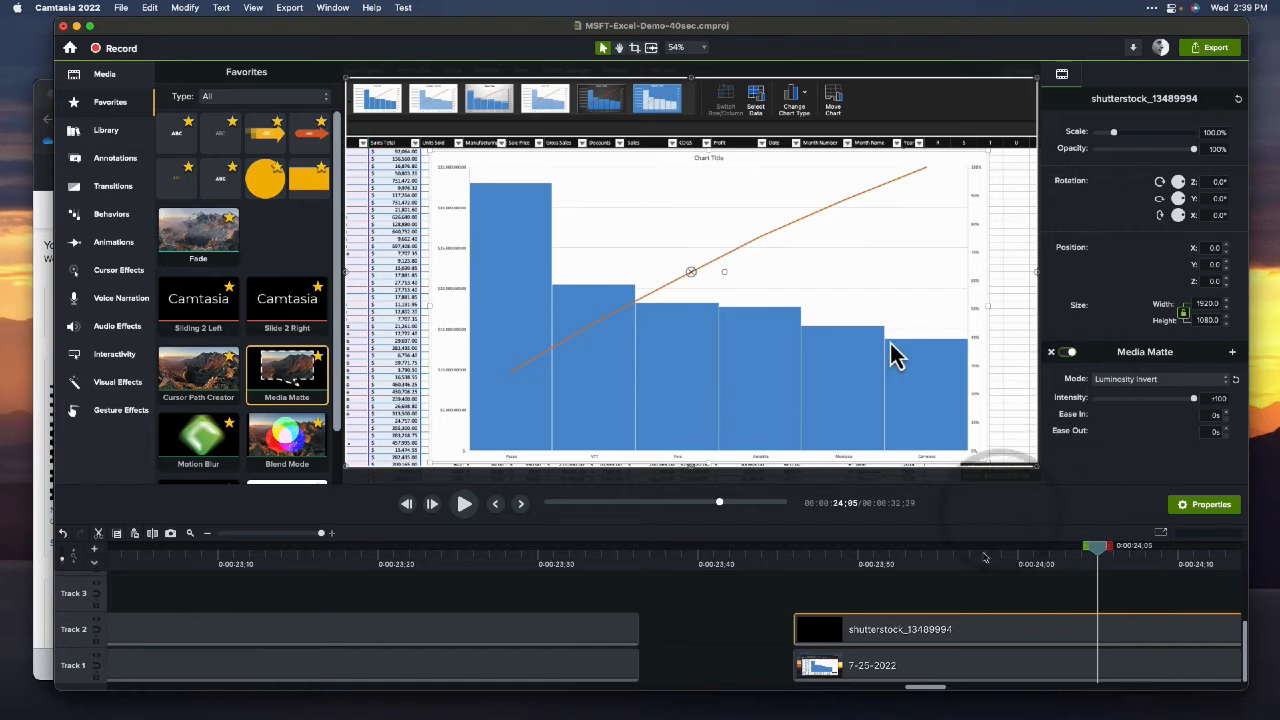
pyautogui.click(1156, 378)
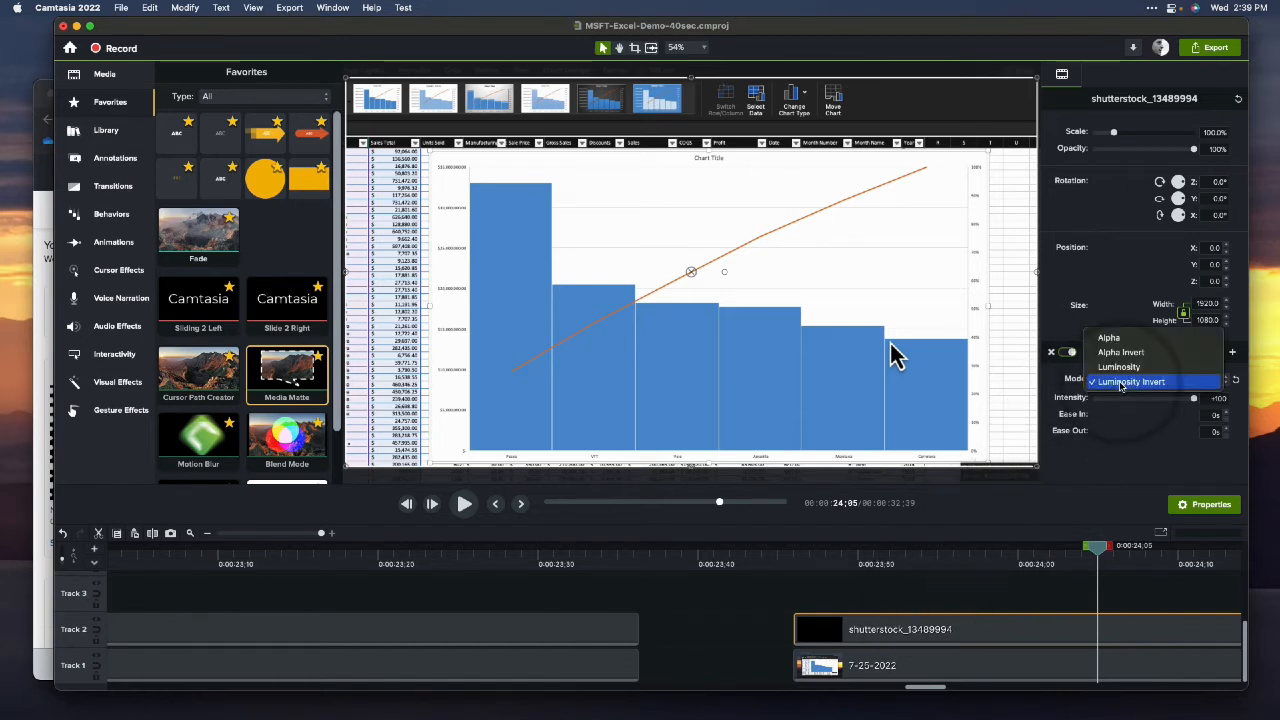
pyautogui.click(1118, 366)
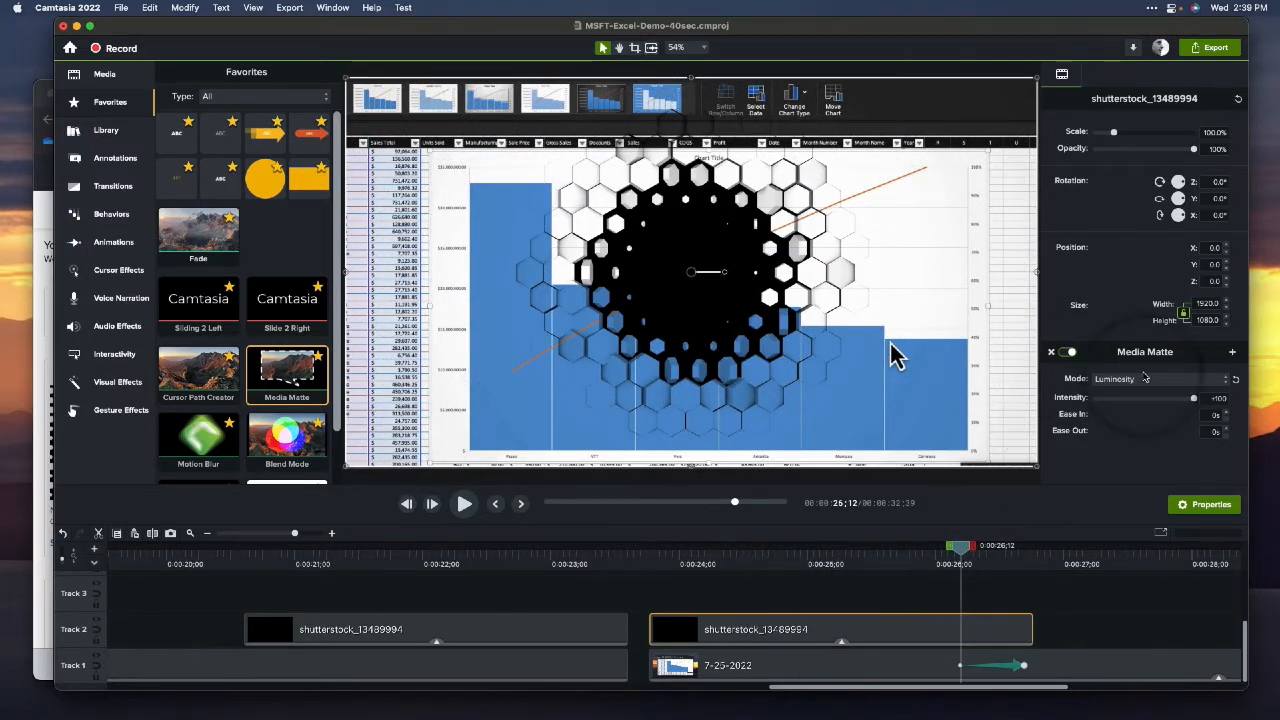
# Set the chart clip's matte to Luminosity and preview the first hexagon transition.
pyautogui.click(1116, 378)
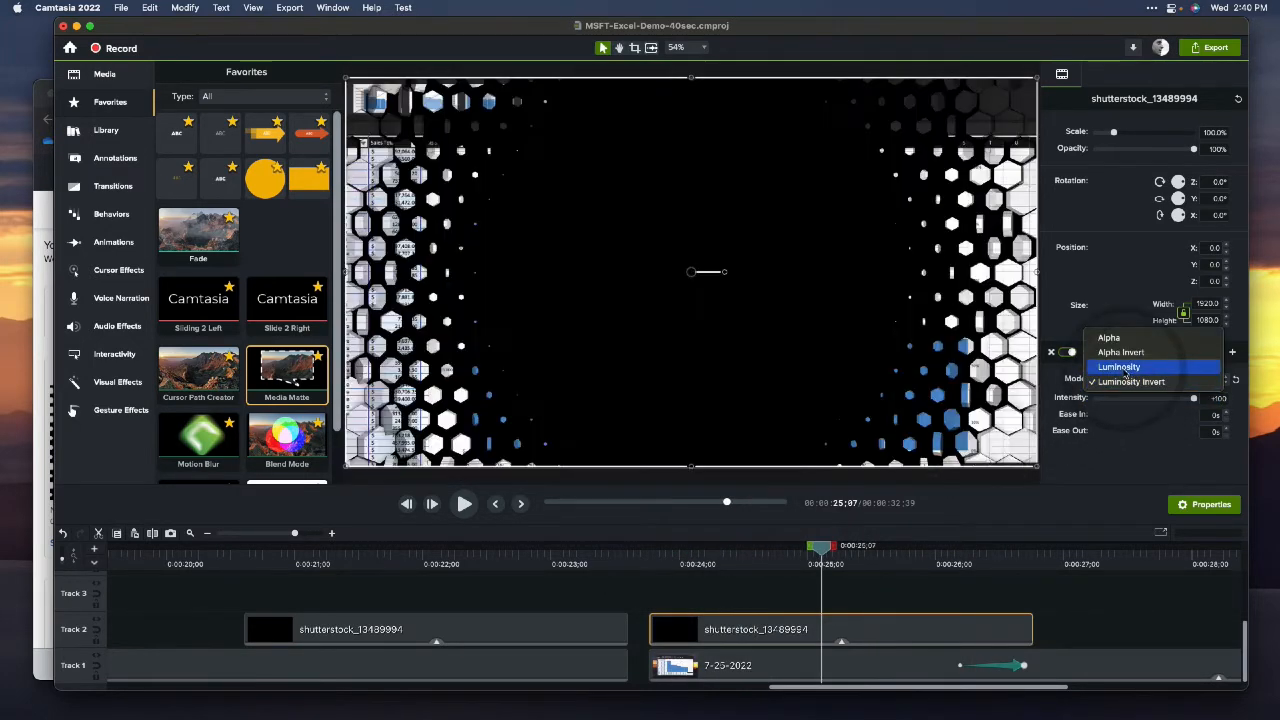
pyautogui.click(1120, 366)
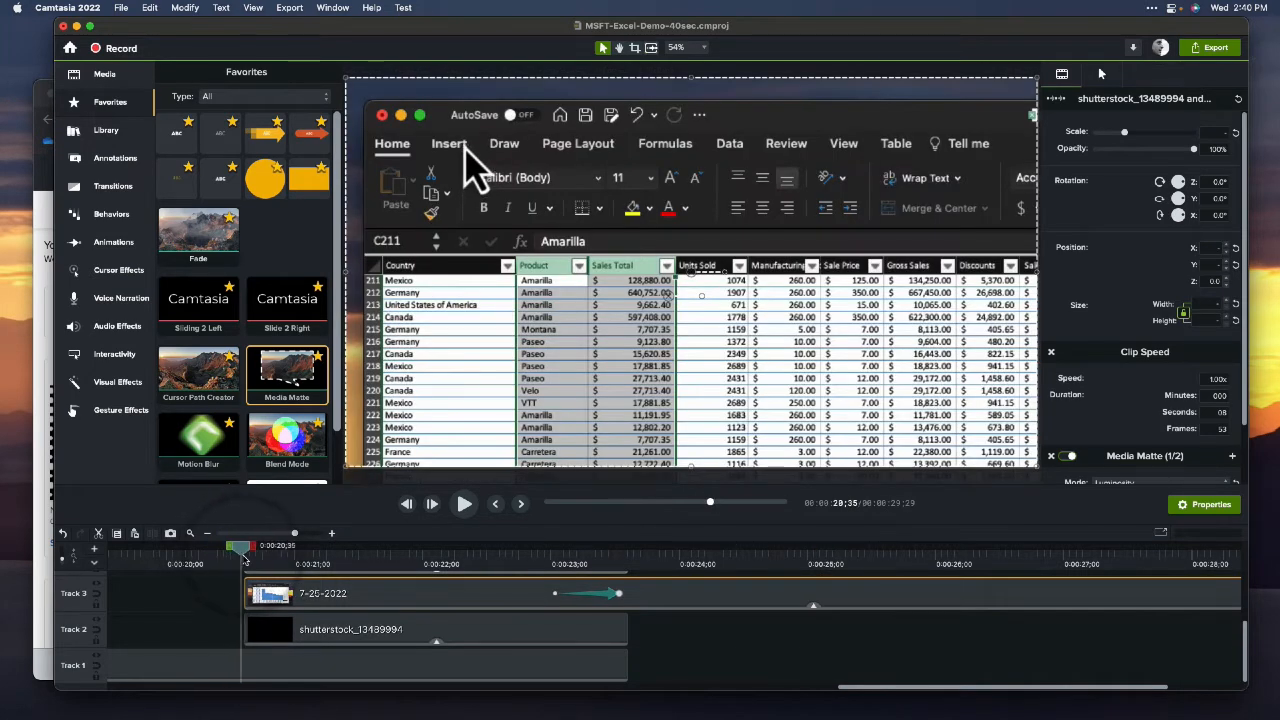
pyautogui.click(448, 144)
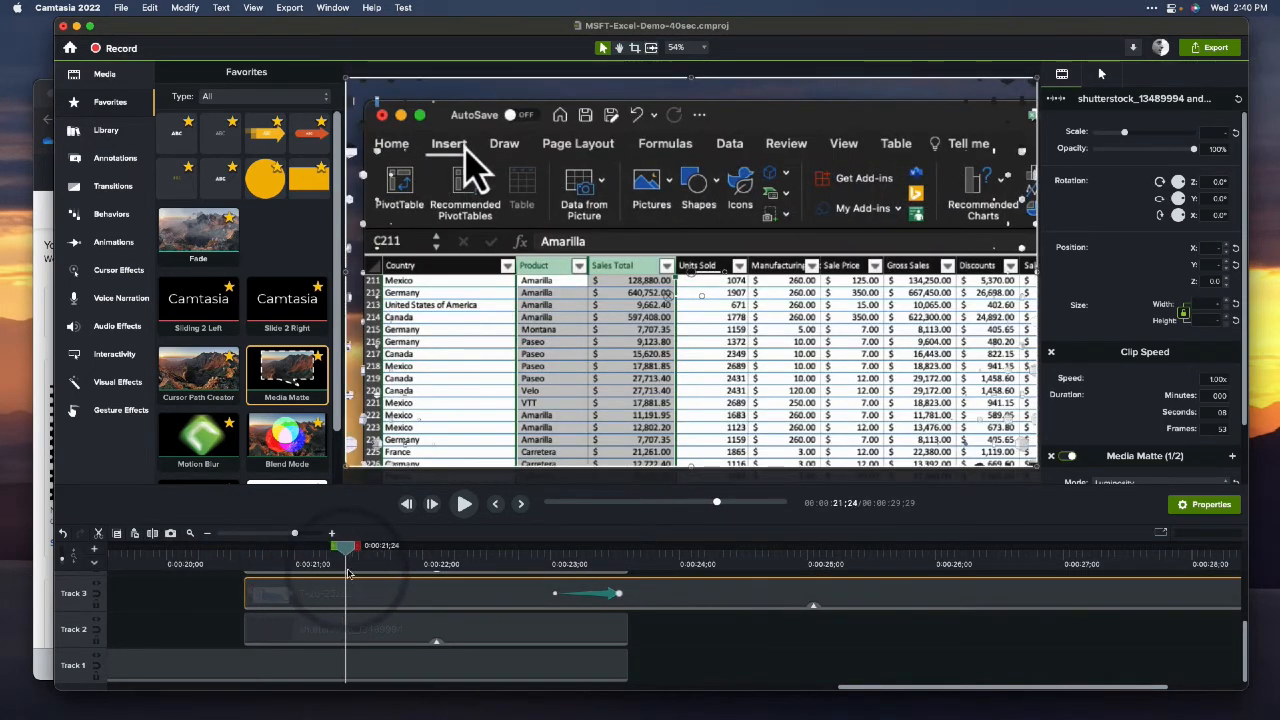